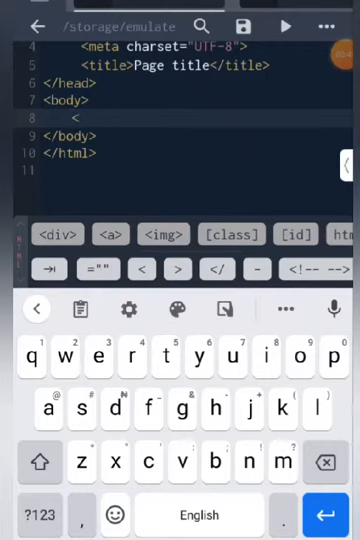
# Write a <table border="1"> opening tag in the body and start a th element
pyautogui.write('ya')
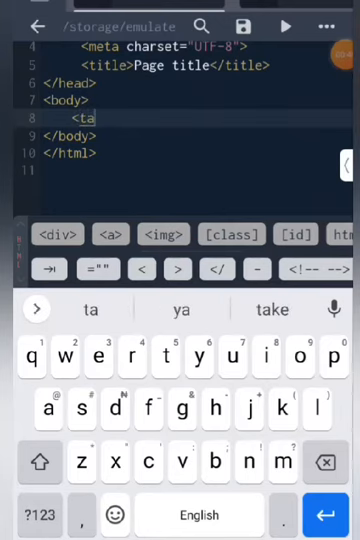
pyautogui.write('ble')
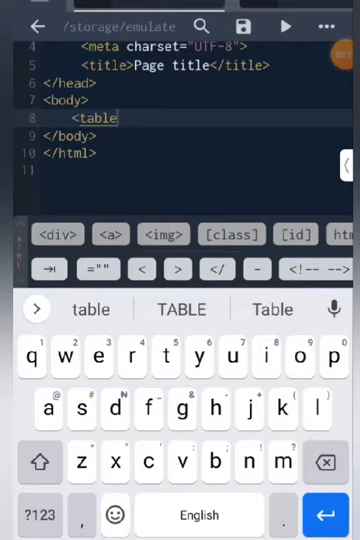
pyautogui.write('bo')
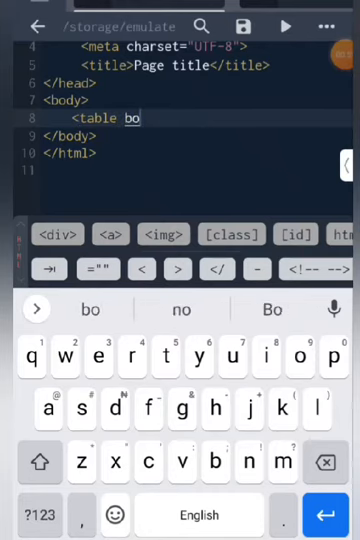
pyautogui.write('border="1"')
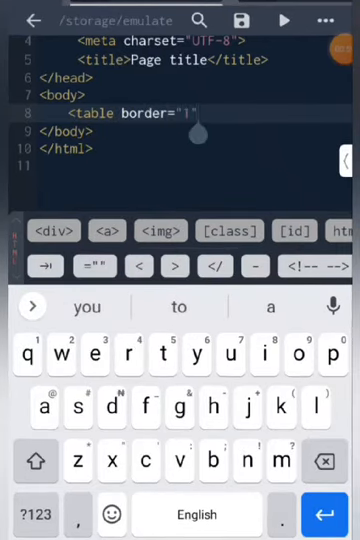
pyautogui.write('th></th>')
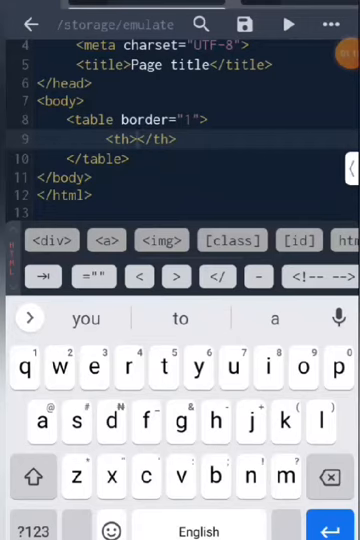
# Add header cells Name, Degree, Picture, Amount ($) and Country
pyautogui.write('Na')
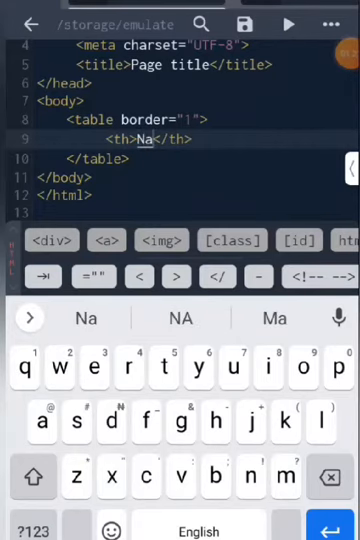
pyautogui.write('me')
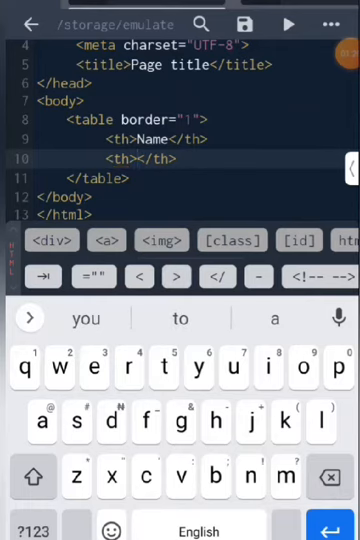
pyautogui.write('Degree')
pyautogui.write('<th>Country</th>')
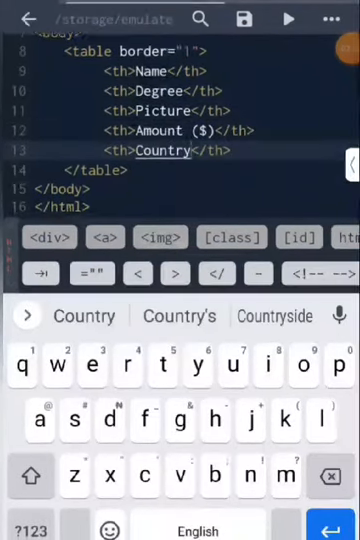
pyautogui.scroll(3)
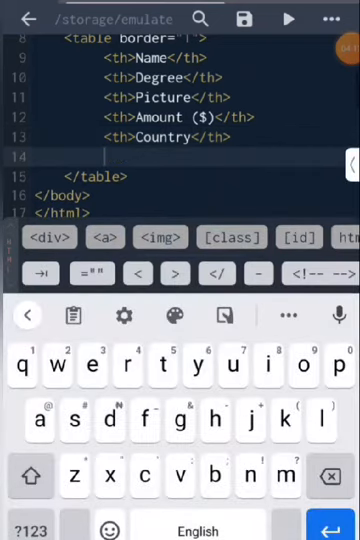
# Write data rows with john, P.hD, an empty picture cell, 1000 and USA
pyautogui.write('tr></tr>')
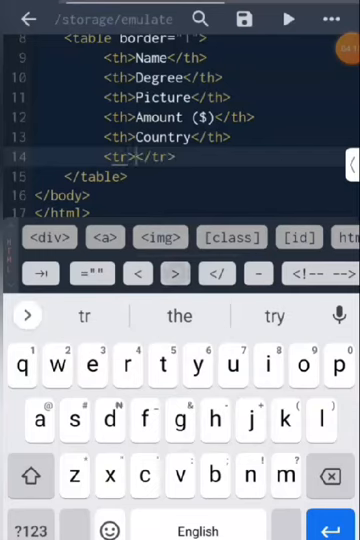
pyautogui.press('enter')
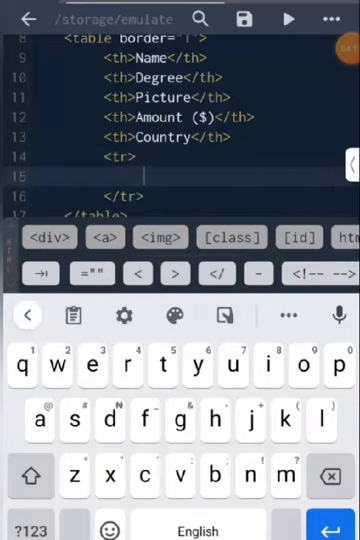
pyautogui.write('<td></td>')
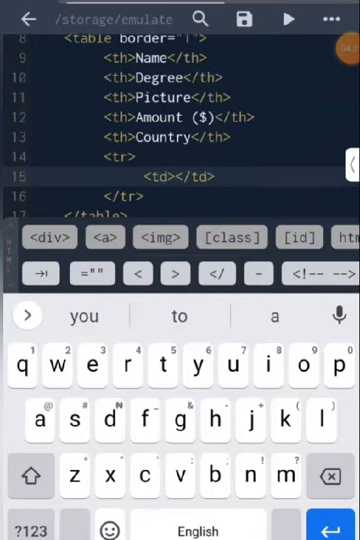
pyautogui.write('john')
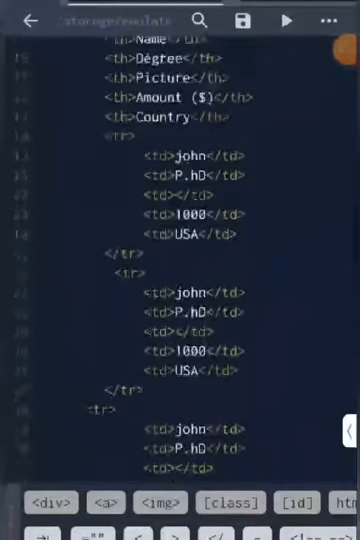
# Add the Salah row (B.sc, empty cell, 550, Ira) and bring up the folder's add options
pyautogui.scroll(-3)
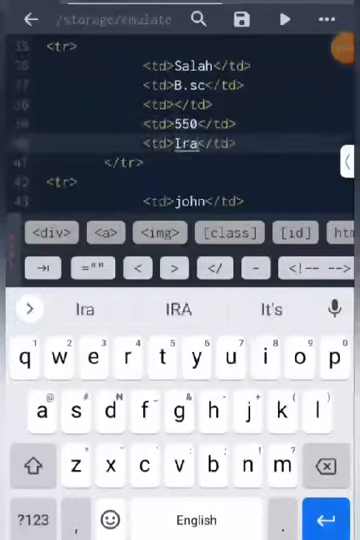
pyautogui.scroll(3)
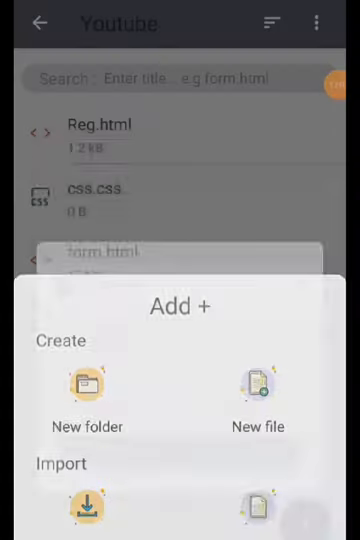
# Choose Import to bring a device file into the Youtube folder
pyautogui.click(256, 396)
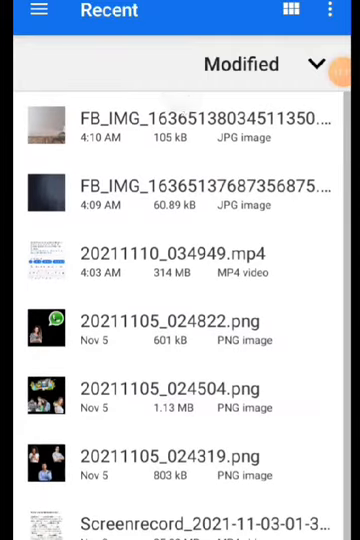
# Pick a JPG photo from the device's Images so it lands beside Reg.html in the Youtube folder
pyautogui.click(40, 12)
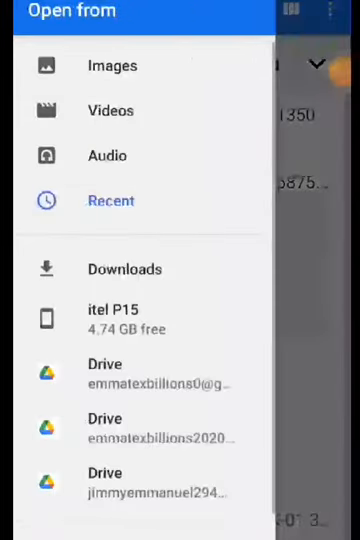
pyautogui.click(112, 200)
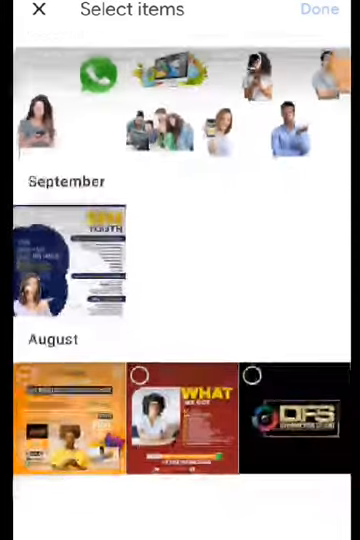
pyautogui.click(64, 420)
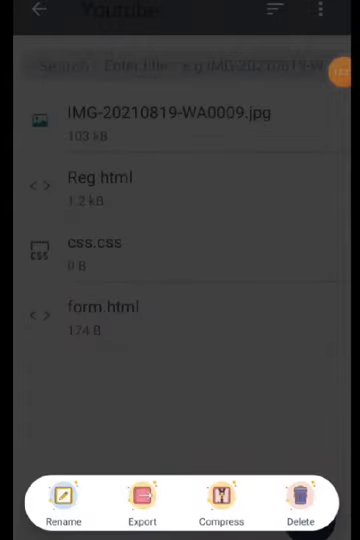
# Rename the imported JPG photo to image.jpg
pyautogui.click(62, 502)
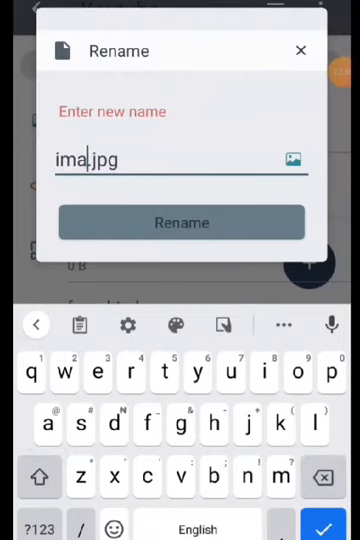
pyautogui.click(128, 374)
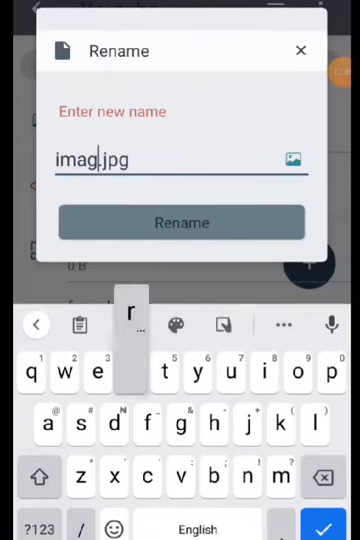
pyautogui.write('e')
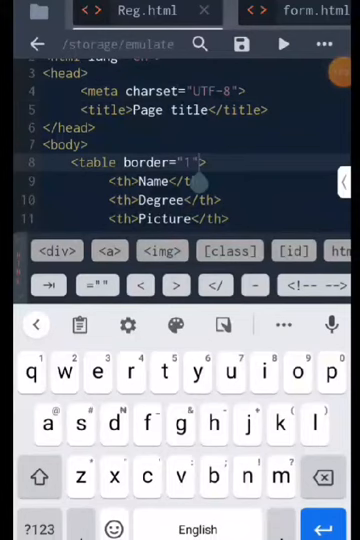
# Add background="image.jpg" to the table tag next to border="1"
pyautogui.write('background="')
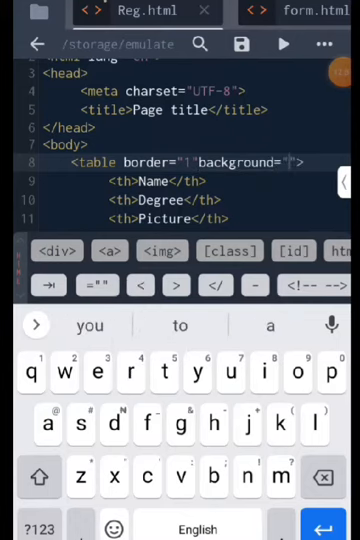
pyautogui.write('im')
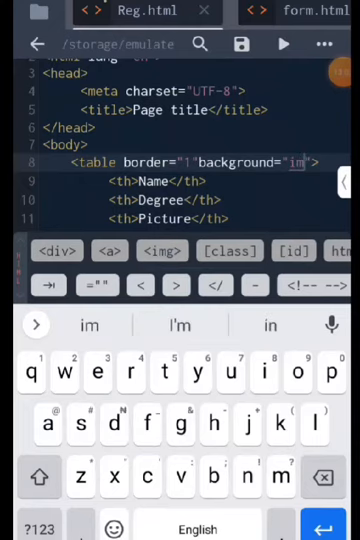
pyautogui.write('age.jpg')
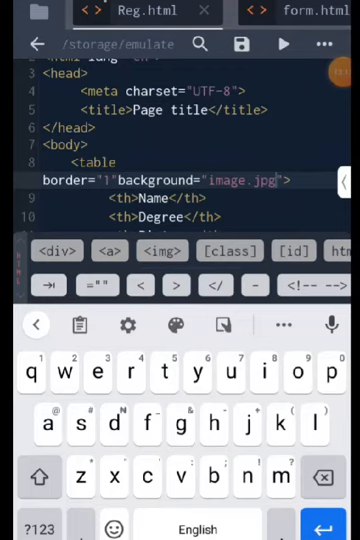
pyautogui.scroll(-3)
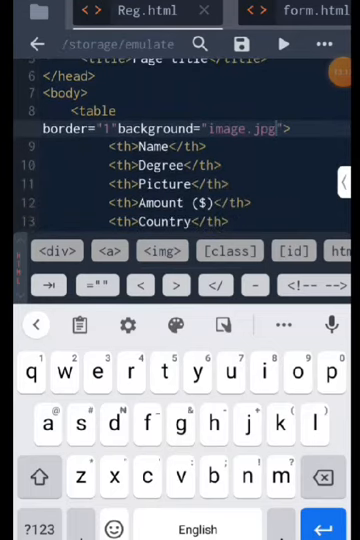
pyautogui.click(288, 44)
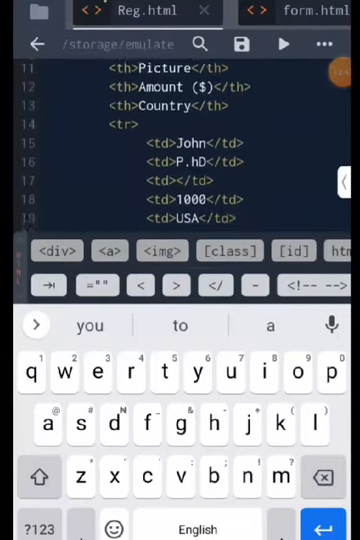
pyautogui.scroll(-3)
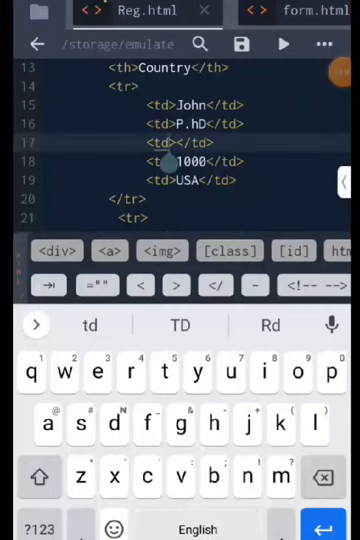
# Give John's empty Picture <td> the attribute background="image.jpg"
pyautogui.write('background="')
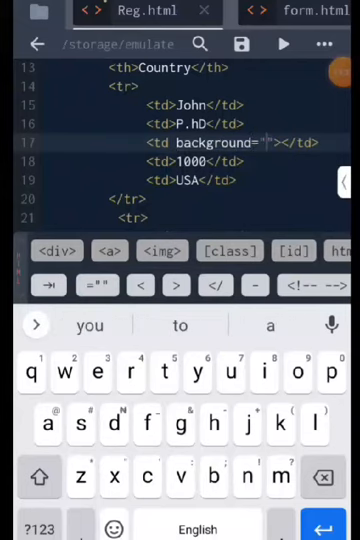
pyautogui.write('ima')
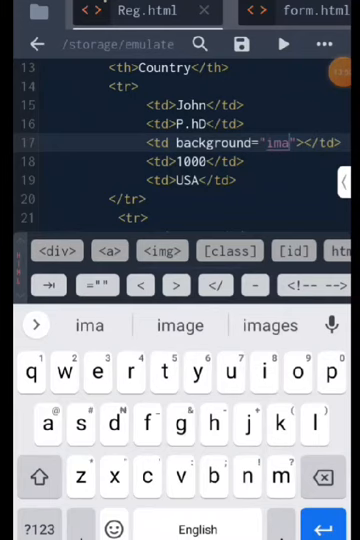
pyautogui.write('ge')
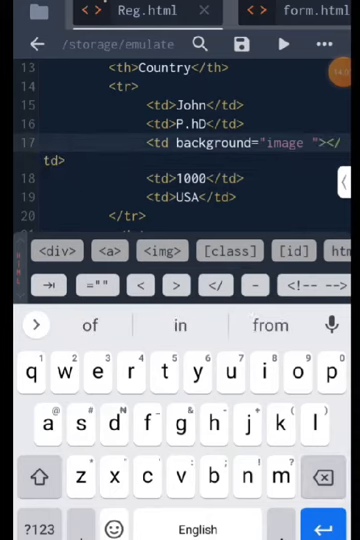
pyautogui.write('j')
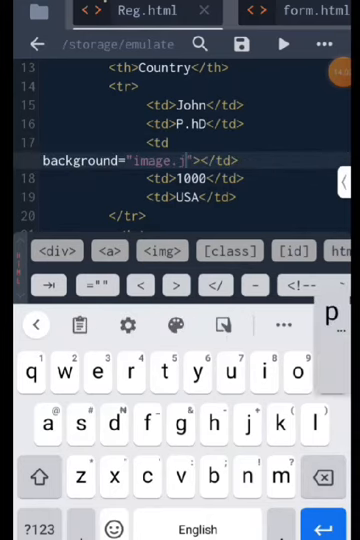
pyautogui.write('pg')
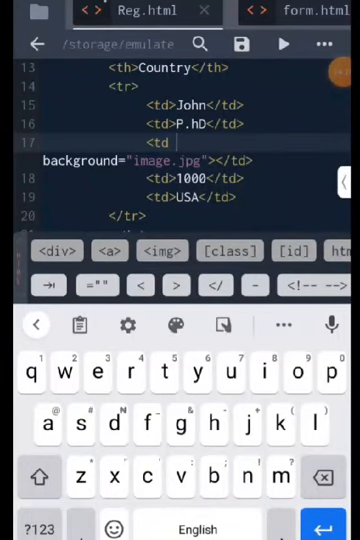
# Add rowspan="6" to John's Picture cell and dismiss the keyboard
pyautogui.write('ro')
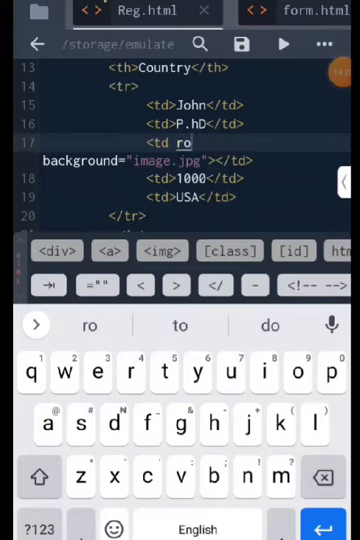
pyautogui.write('wspan="')
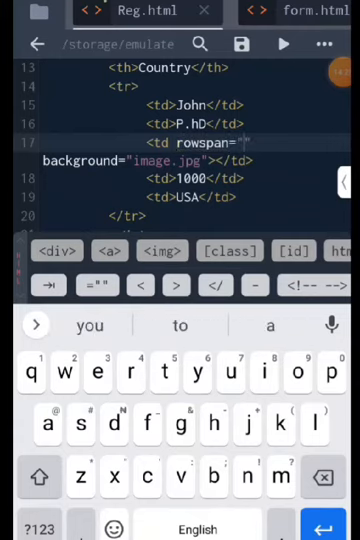
pyautogui.click(38, 528)
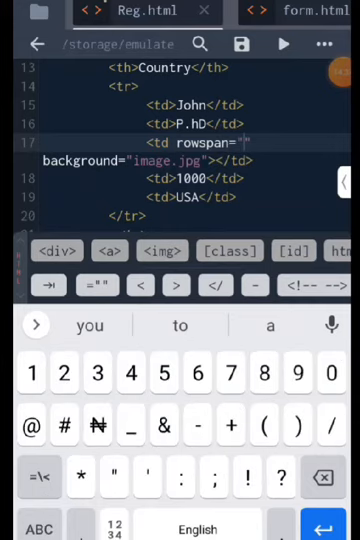
pyautogui.write('6')
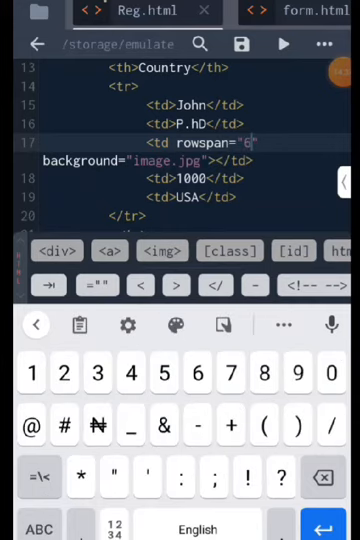
pyautogui.click(284, 44)
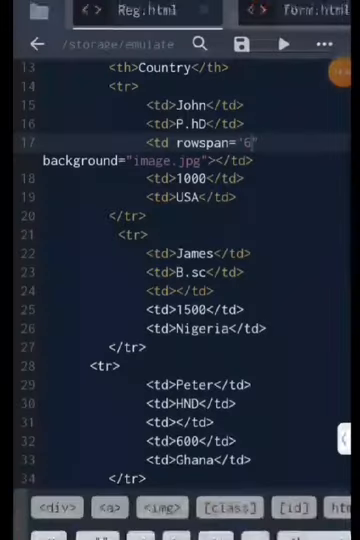
# Delete the empty <td></td> picture cells from the James, Peter, Salah, Frank and Benny rows
pyautogui.scroll(-3)
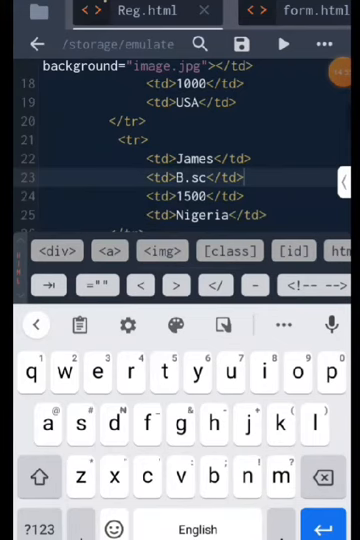
pyautogui.scroll(-3)
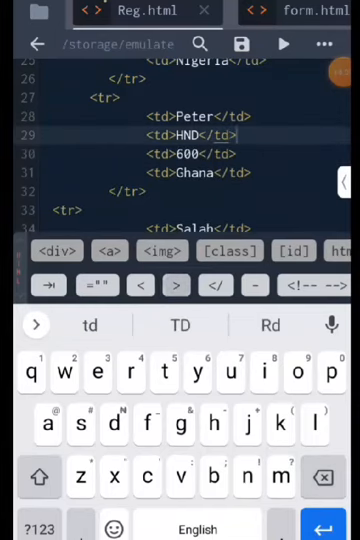
pyautogui.scroll(-3)
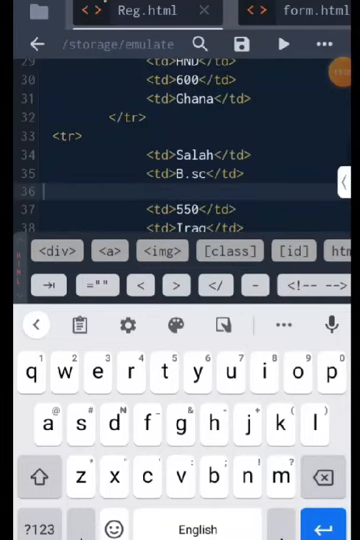
pyautogui.scroll(-3)
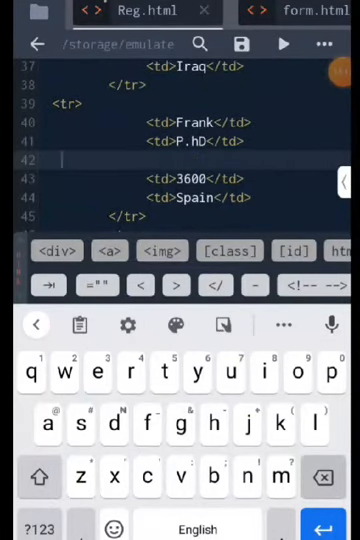
pyautogui.scroll(-3)
pyautogui.write('<td>HND</td>')
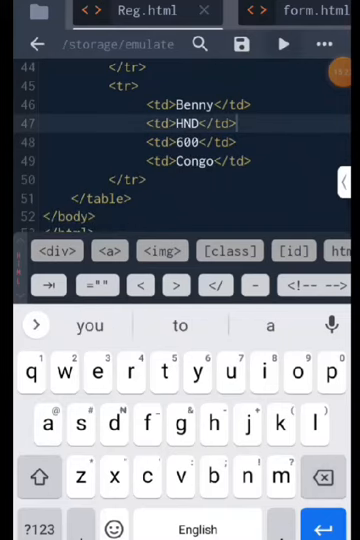
# Preview the table showing the photo spanning all six Picture rows, then return to the project files
pyautogui.click(284, 44)
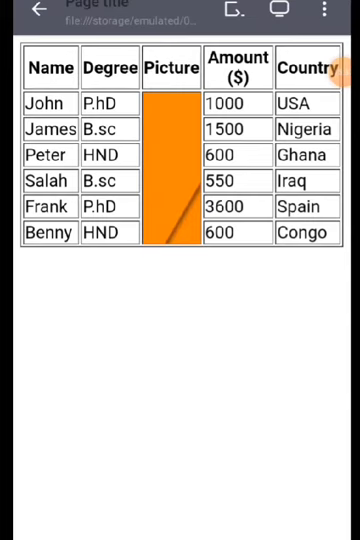
pyautogui.click(36, 8)
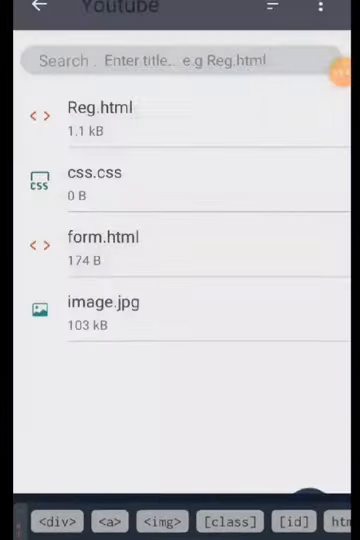
# Import a new photo into the Youtube folder and set the table background attribute to pics.png
pyautogui.click(332, 70)
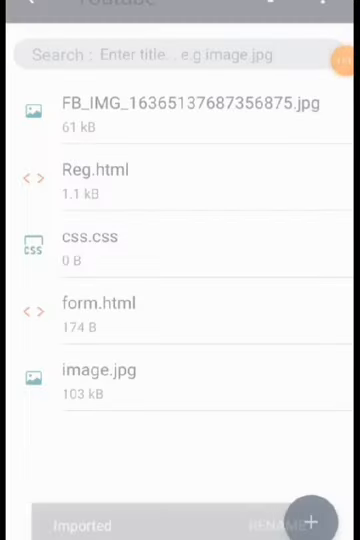
pyautogui.click(314, 514)
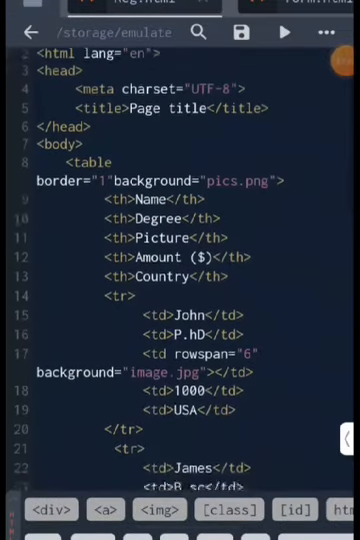
# Change the table background to pics.jpg and preview the photo behind the whole table
pyautogui.scroll(3)
pyautogui.write('j')
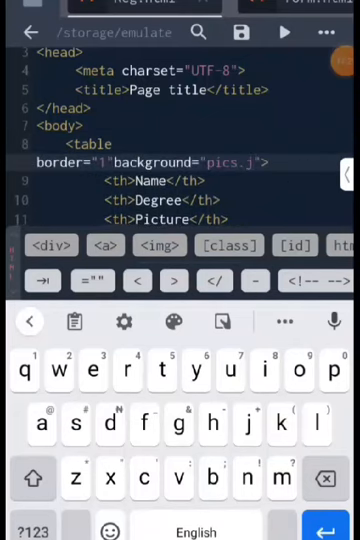
pyautogui.write('pg')
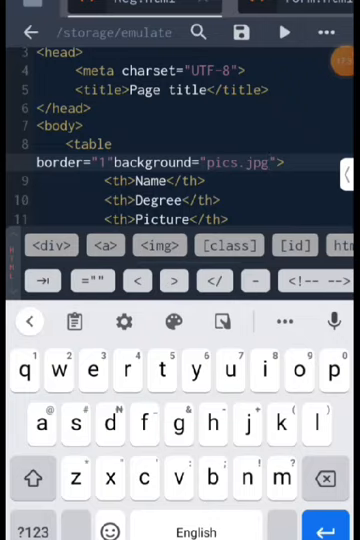
pyautogui.click(284, 32)
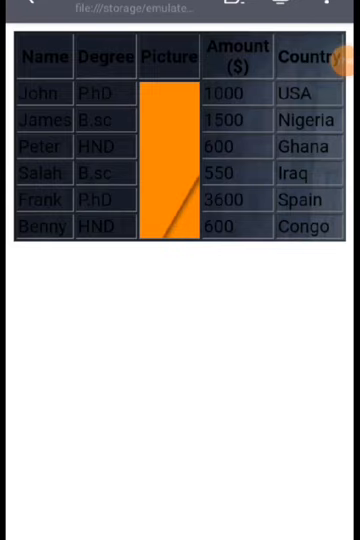